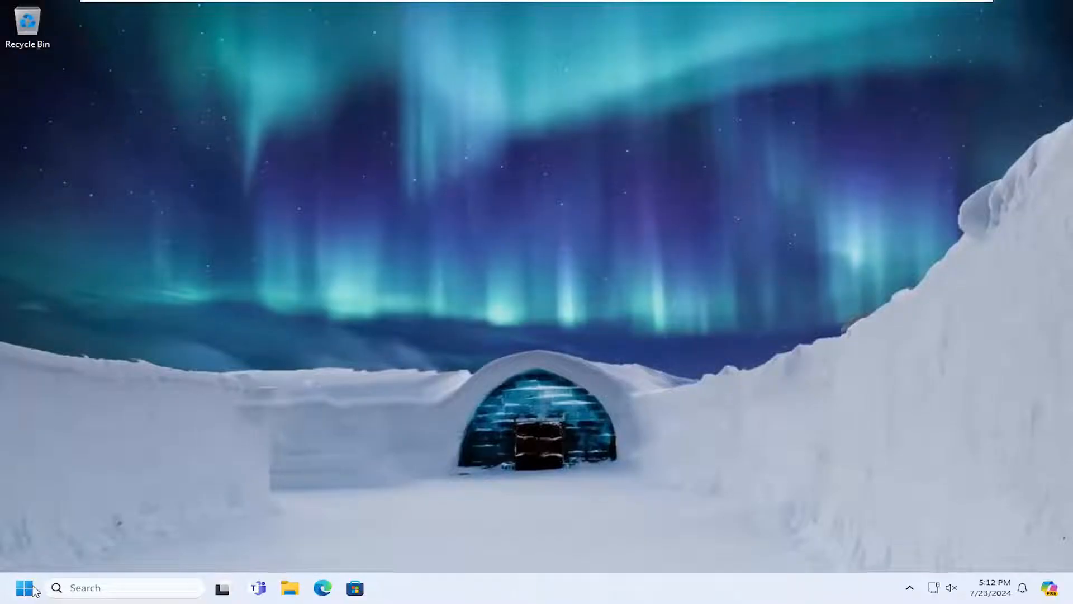
Step: Search 'cmd' from Start and launch Command Prompt as administrator, approving the UAC prompt
text(cmd)
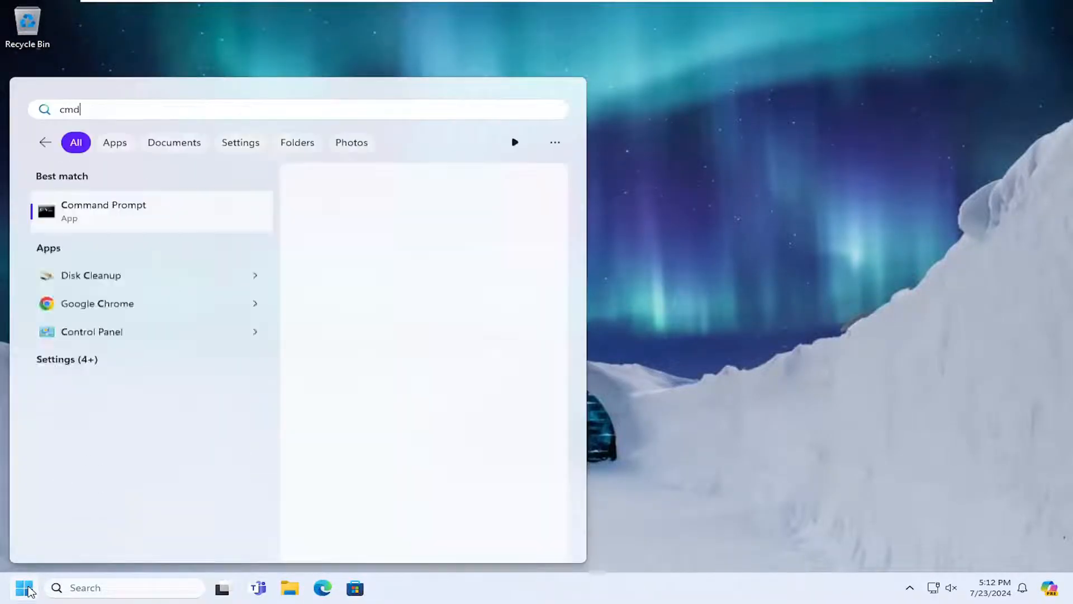
click(103, 210)
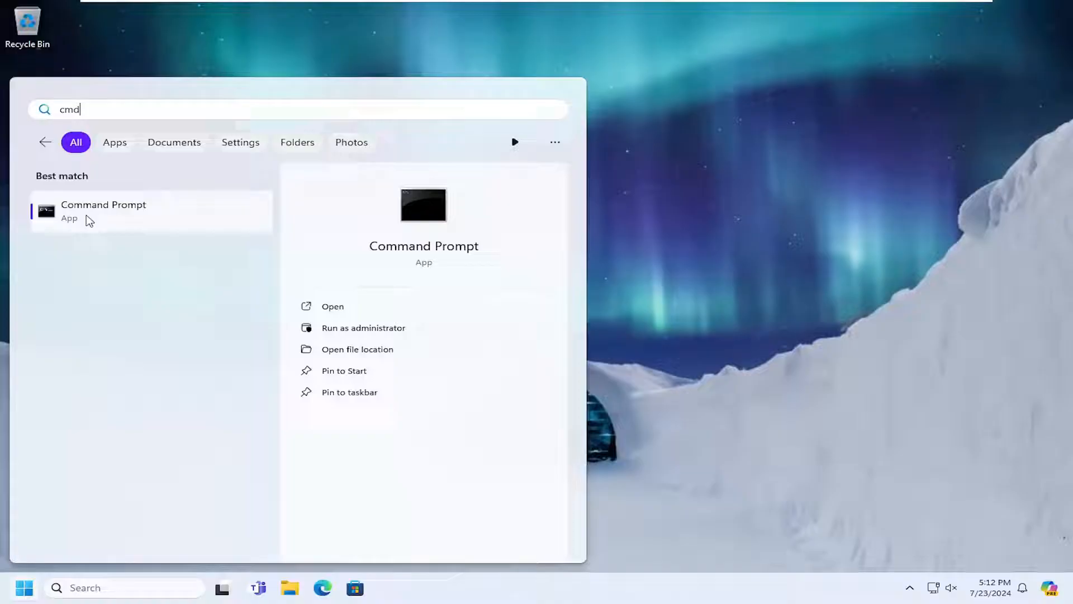
right_click(90, 217)
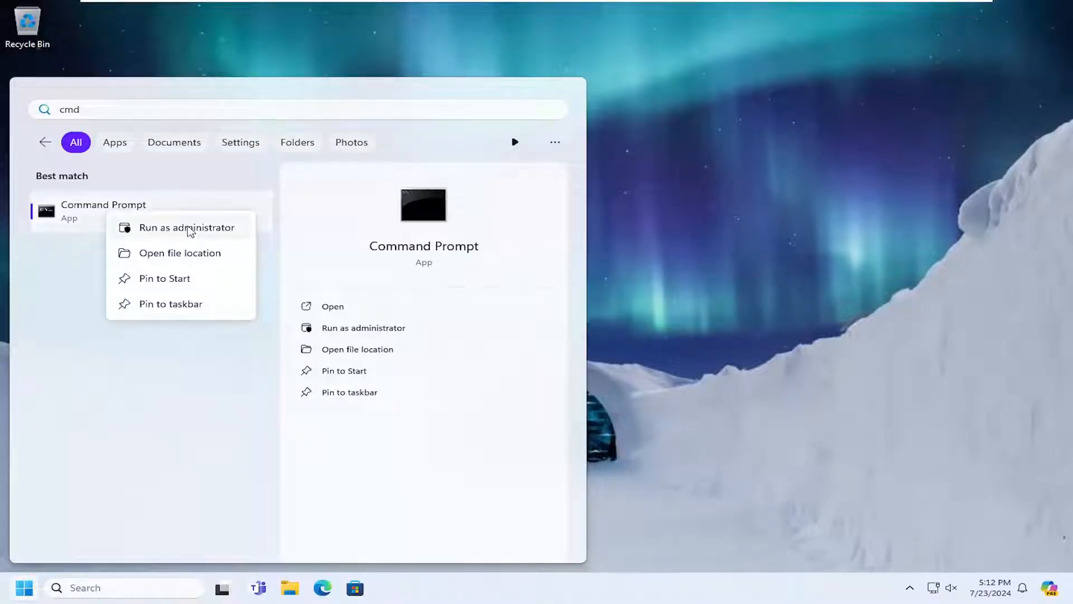
click(188, 228)
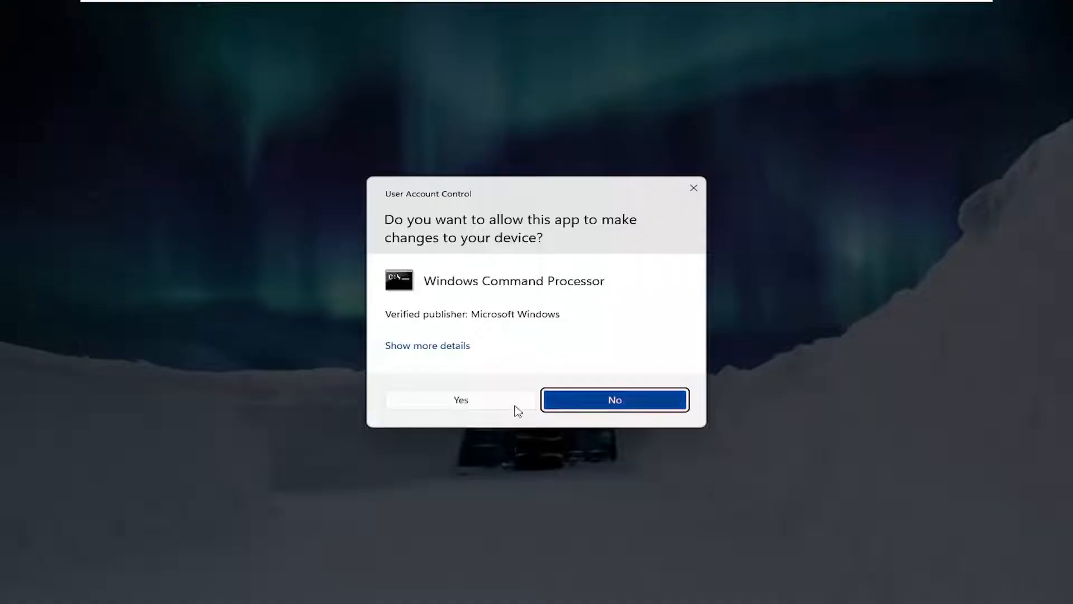
click(461, 399)
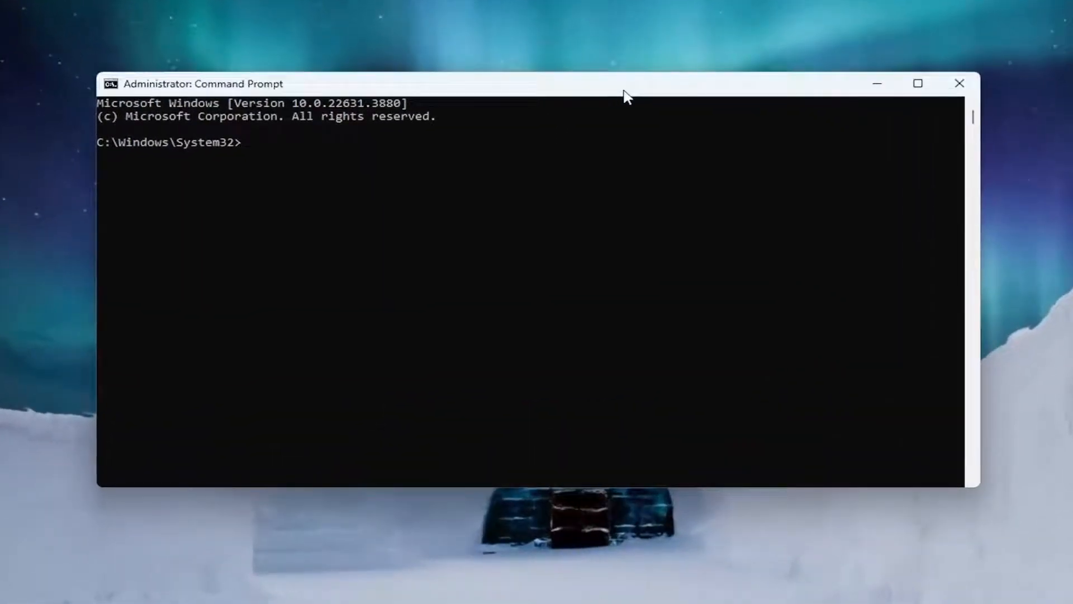
Step: Enter the 'ipconfig /flushdns' command in the elevated Command Prompt
text(ipconfig)
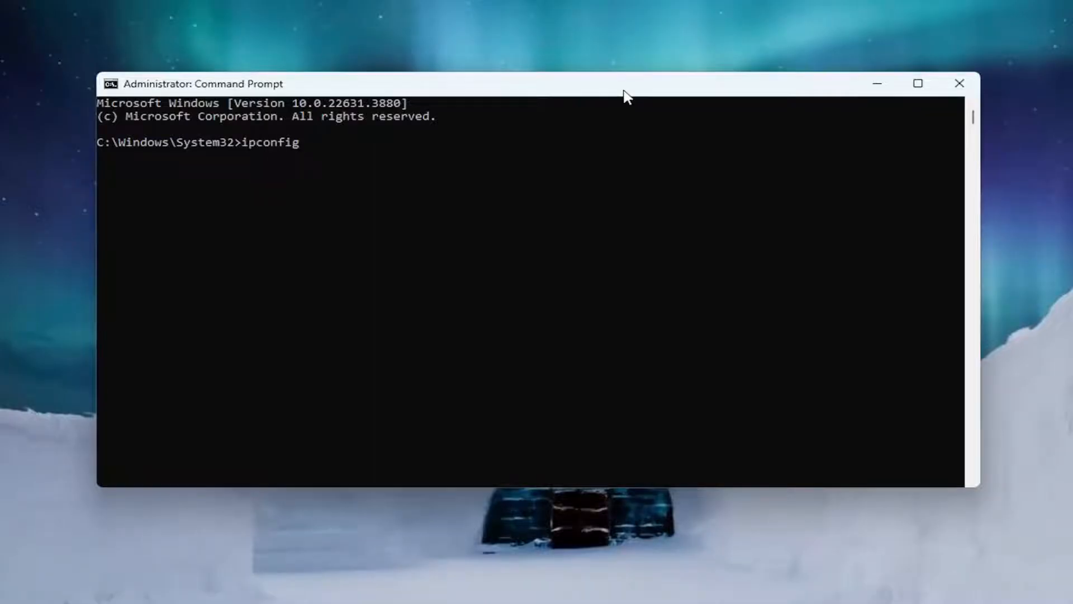
text(/flushdns)
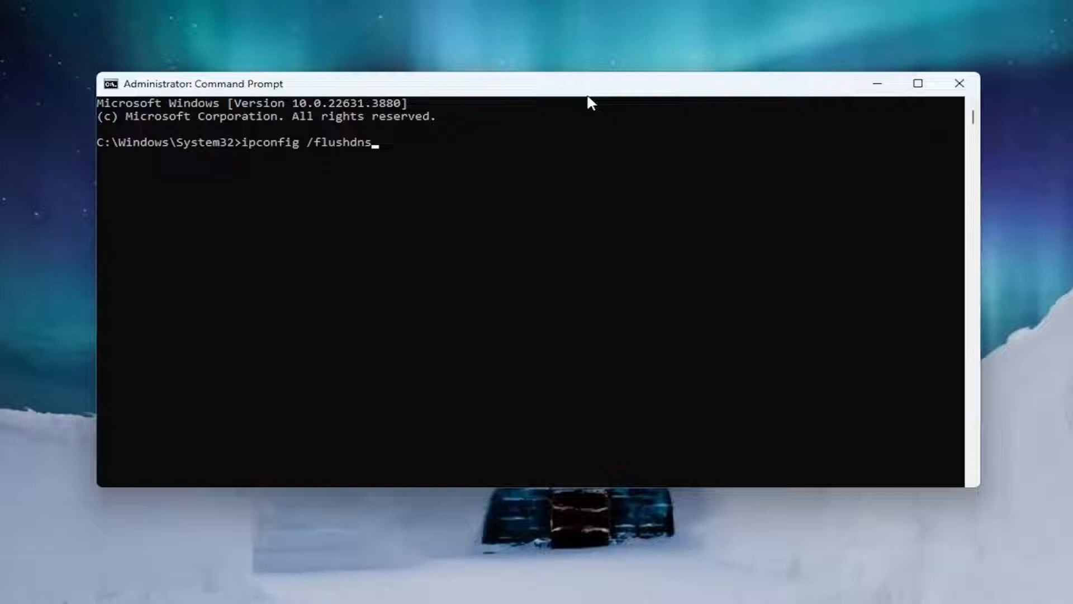
mouse_move(301, 147)
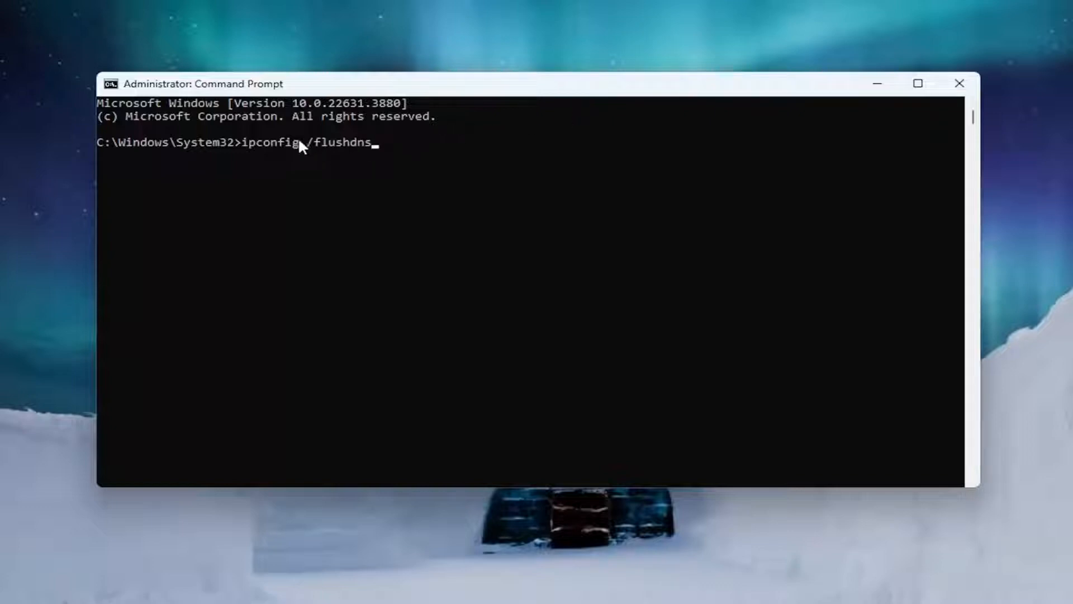
mouse_move(291, 189)
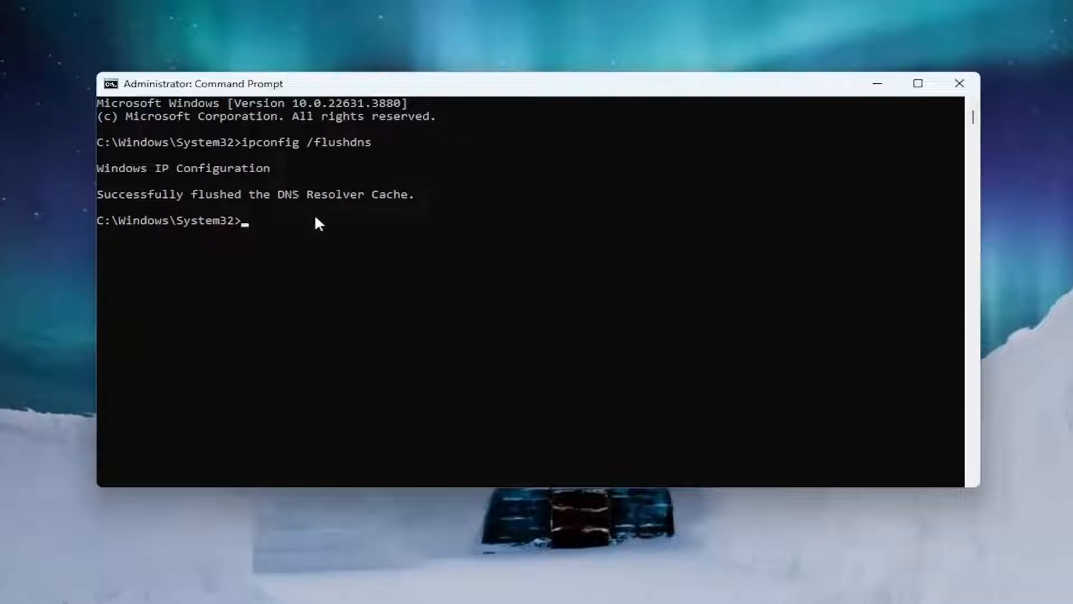
mouse_move(223, 206)
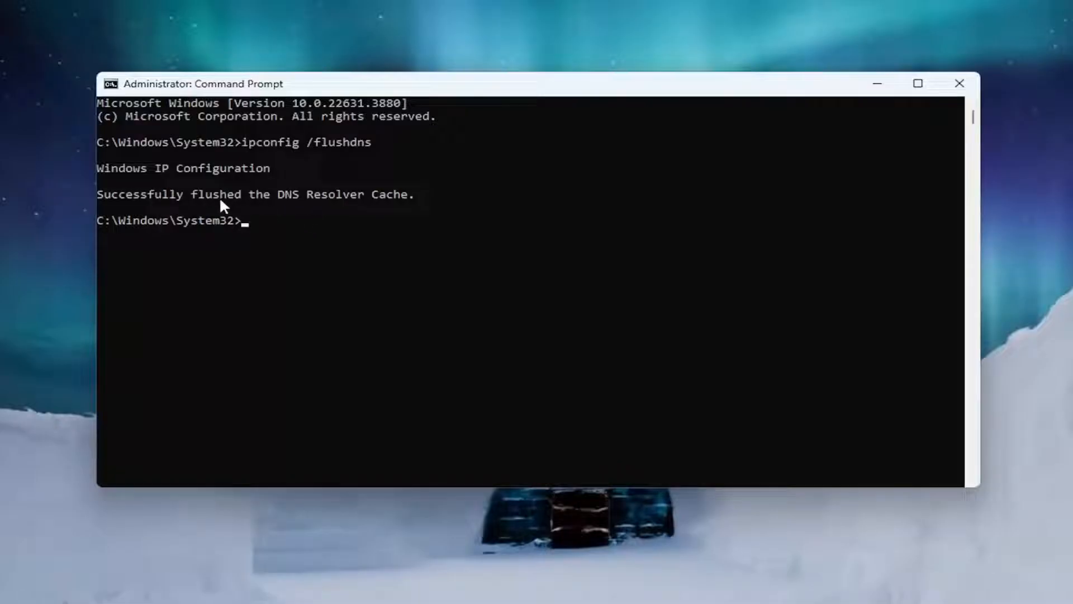
mouse_move(304, 204)
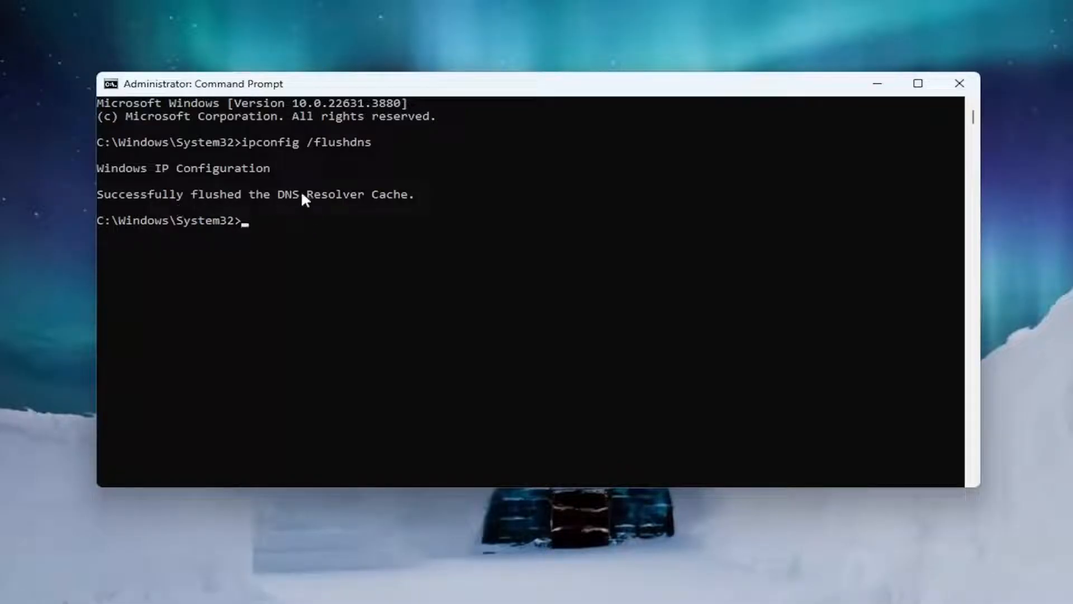
mouse_move(333, 262)
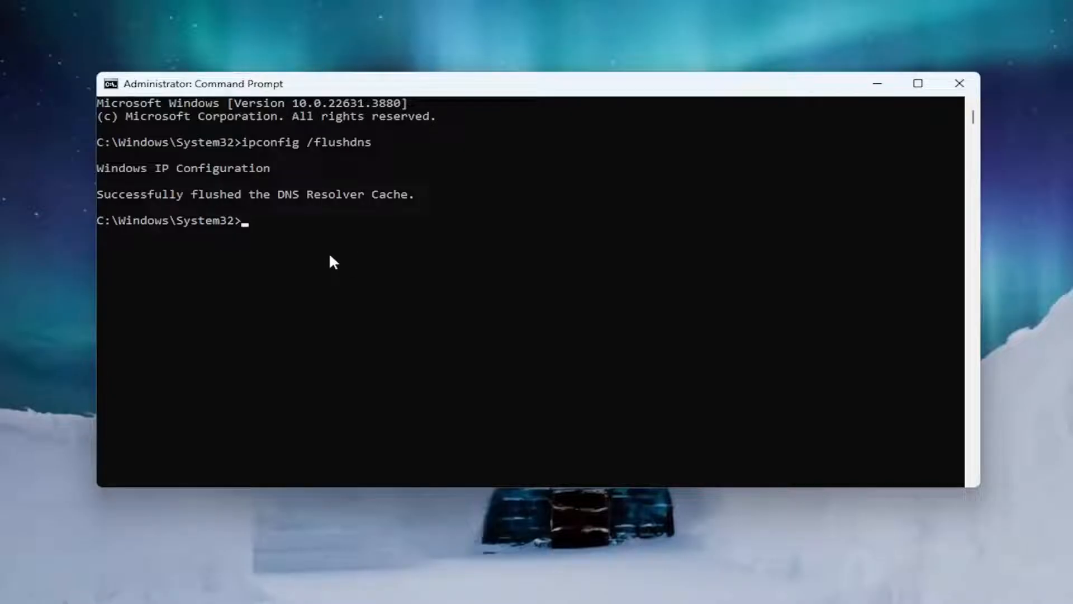
Step: Run 'netsh winsock reset' to reset the Winsock catalog
text(netsh)
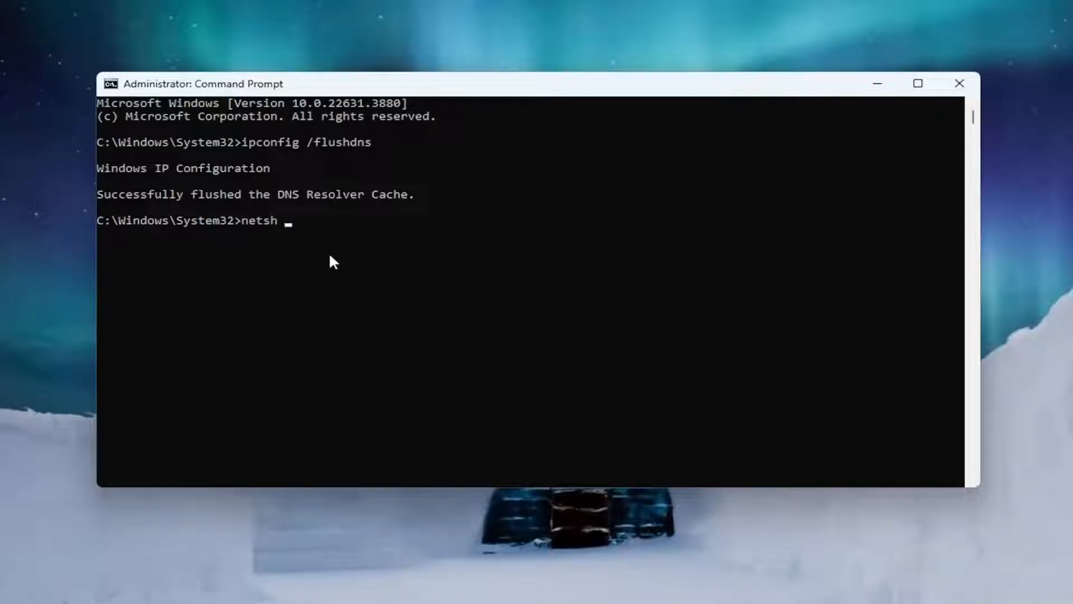
text(winsock reset)
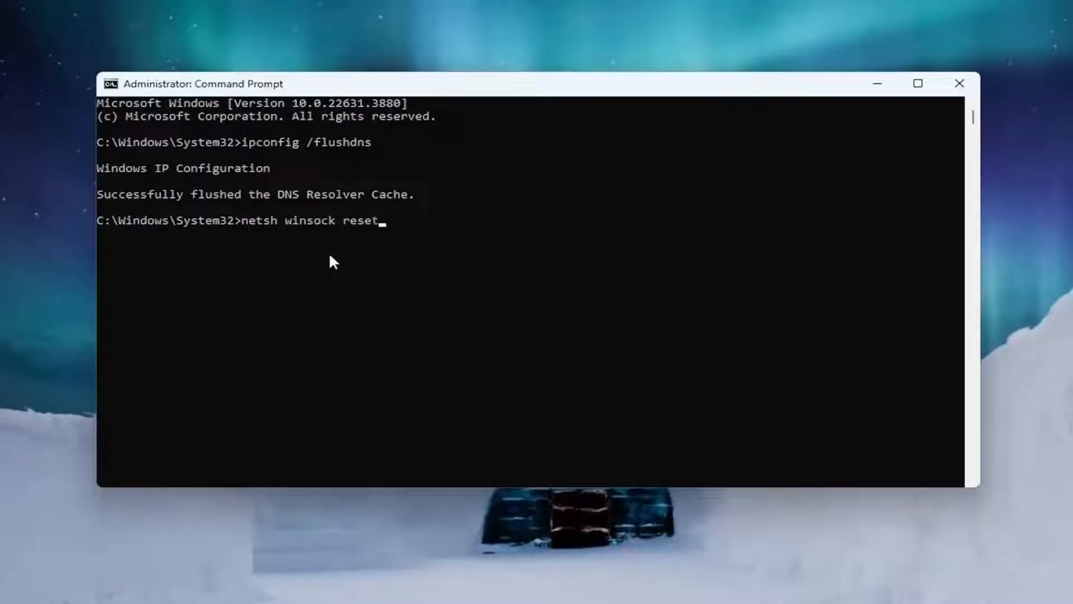
mouse_move(353, 246)
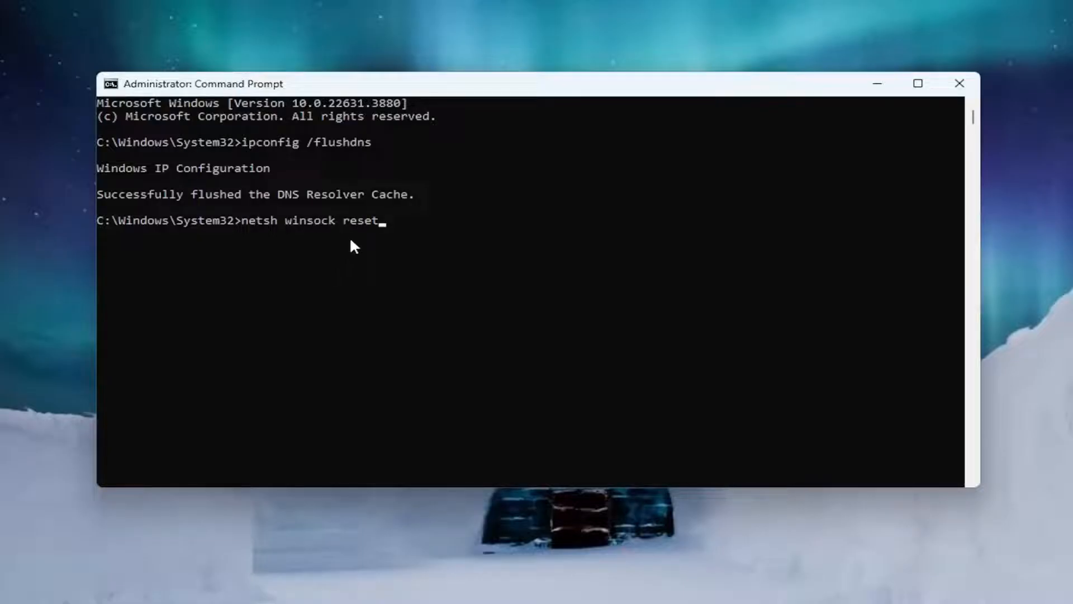
key(Enter)
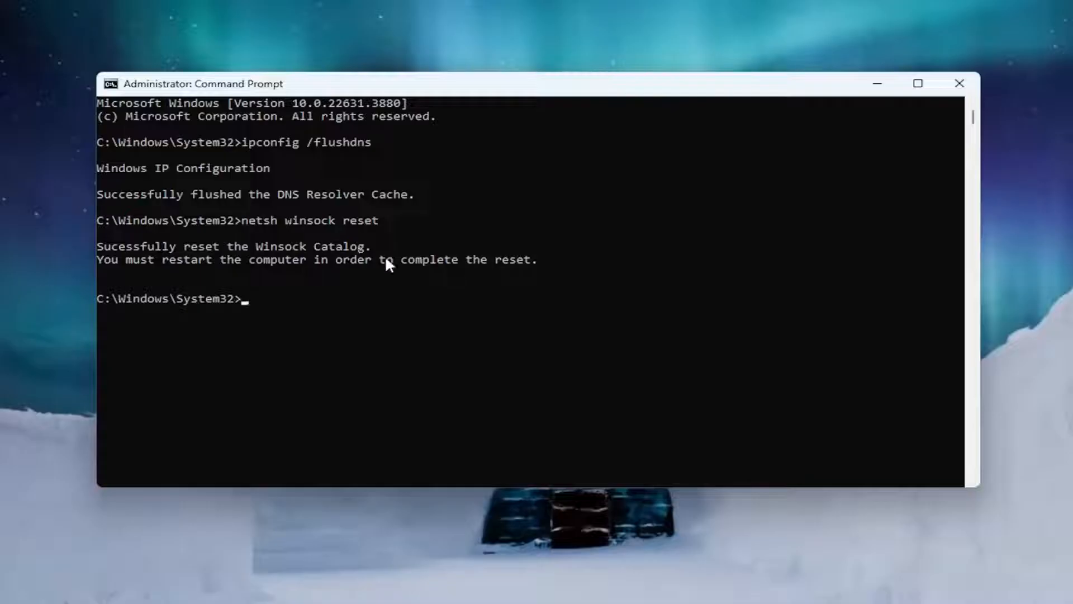
mouse_move(344, 282)
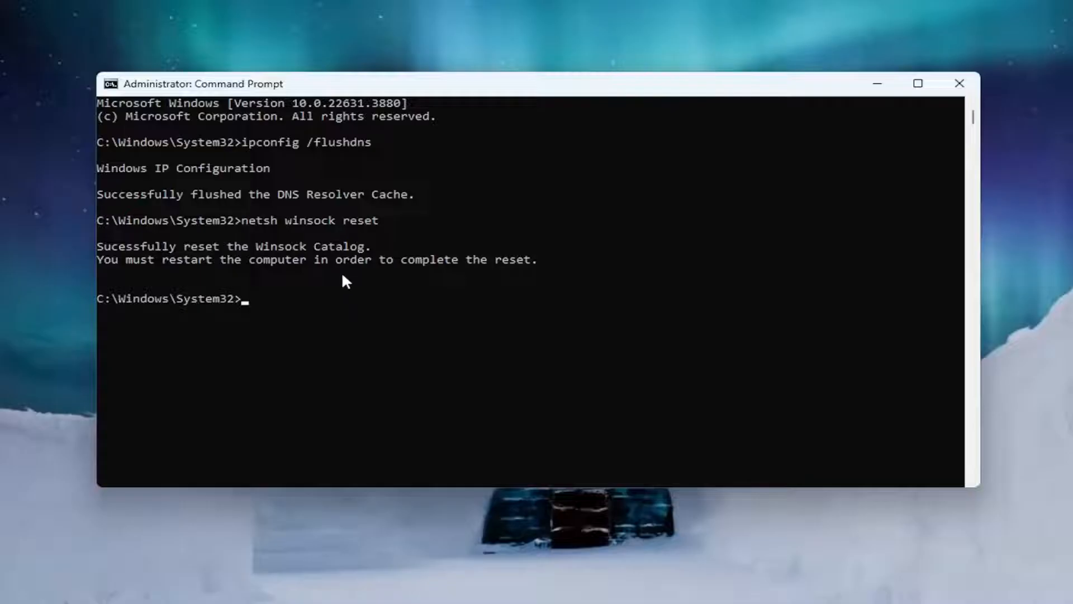
mouse_move(204, 266)
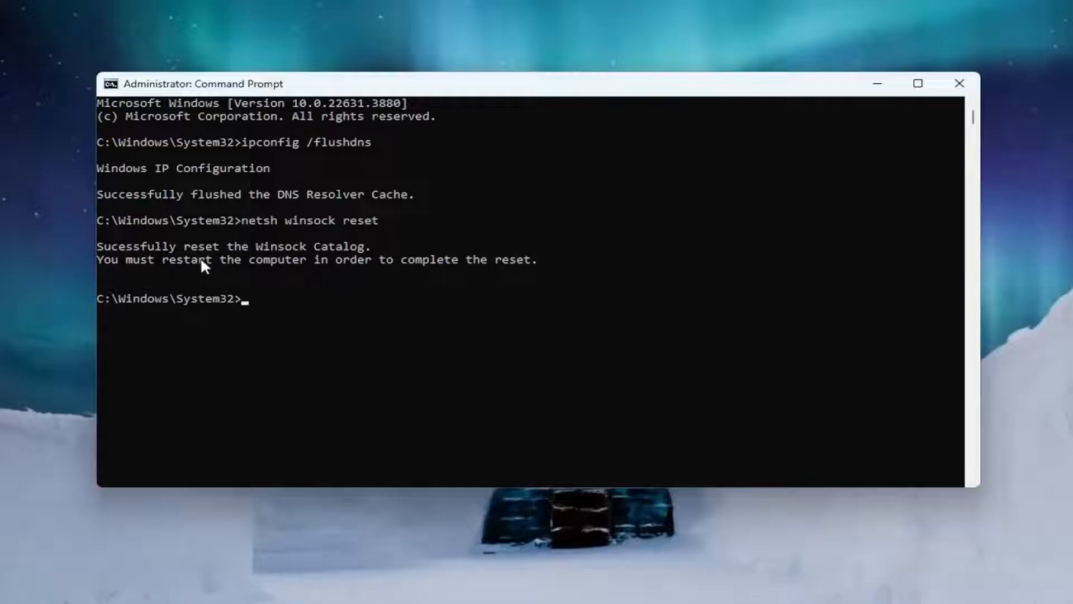
mouse_move(944, 34)
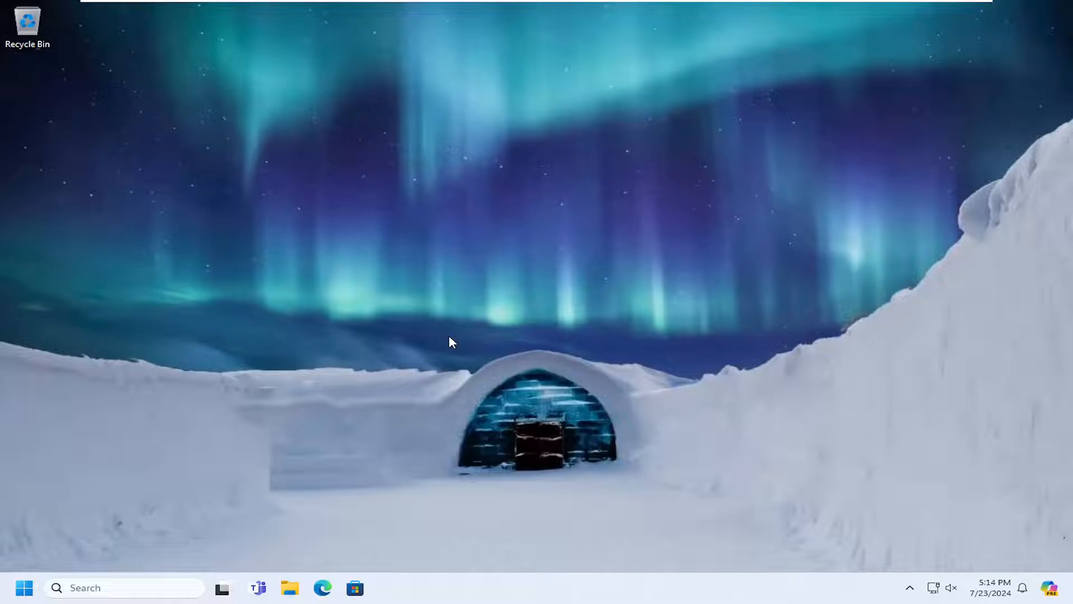
click(25, 588)
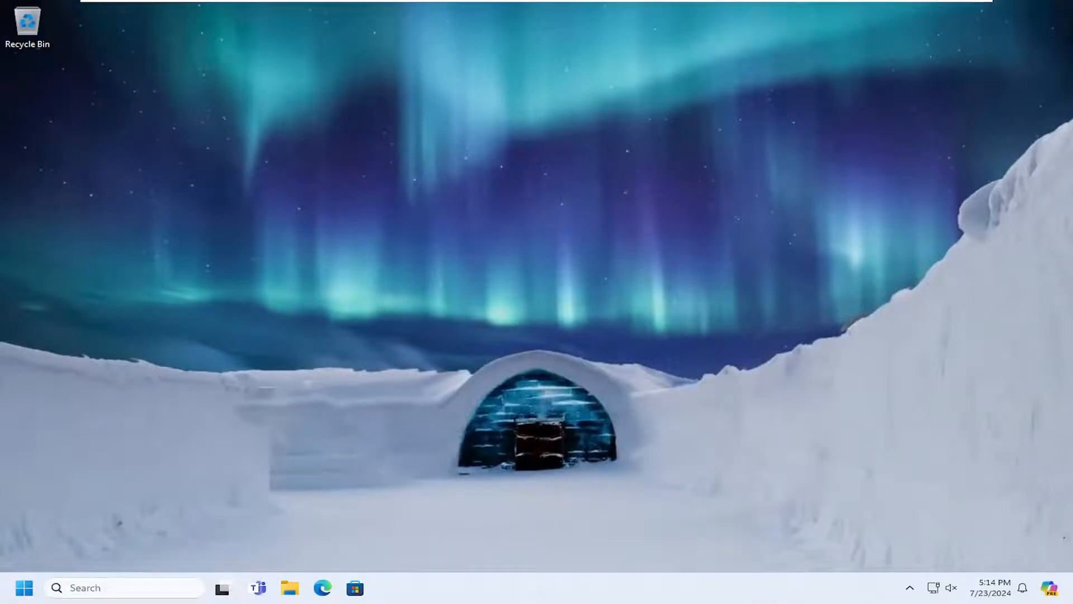
mouse_move(932, 295)
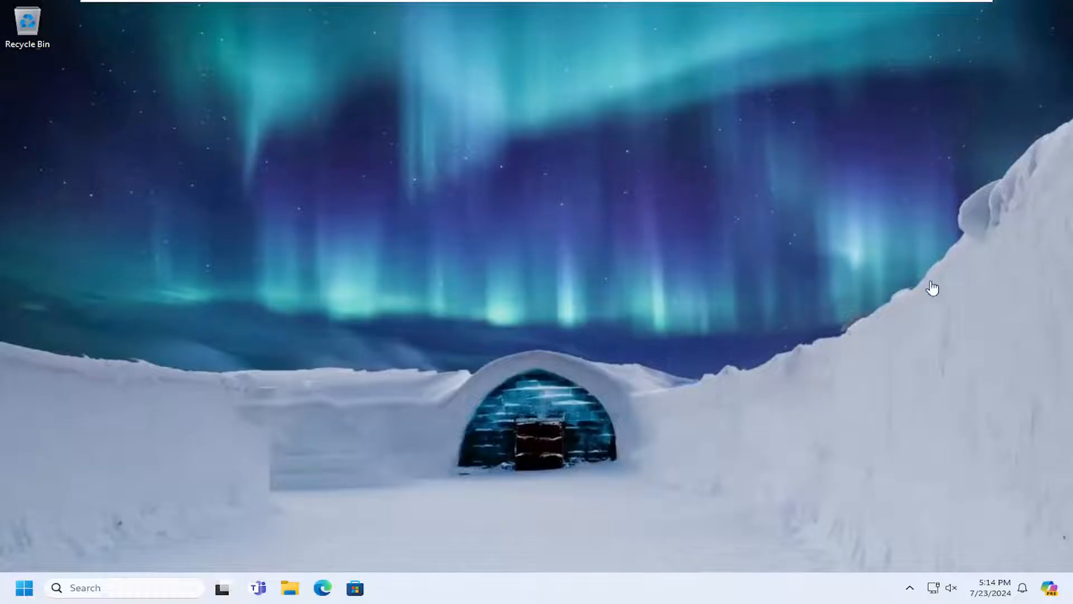
mouse_move(870, 292)
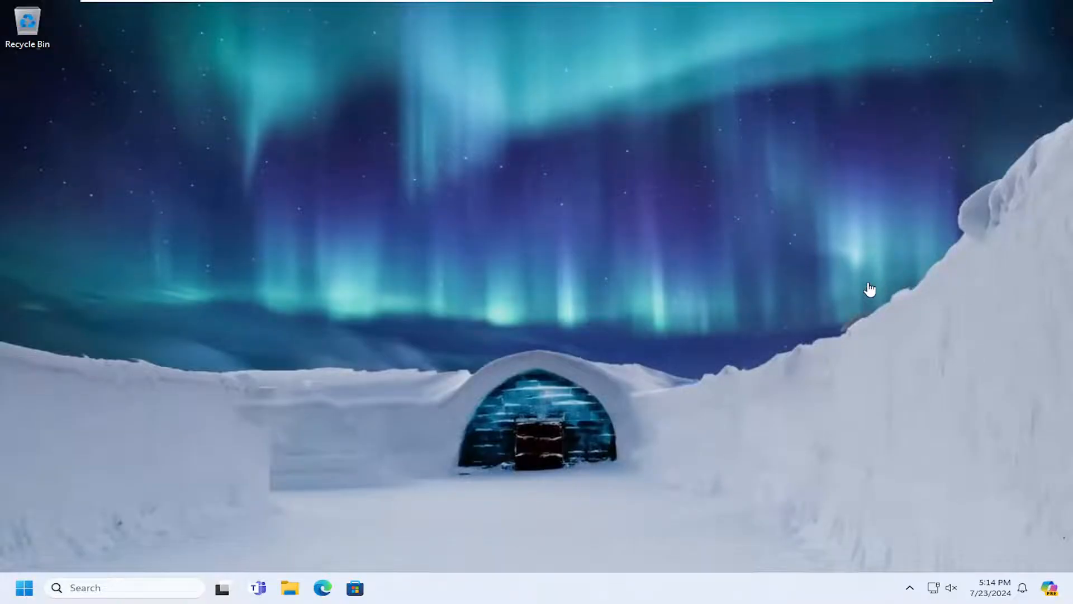
mouse_move(534, 308)
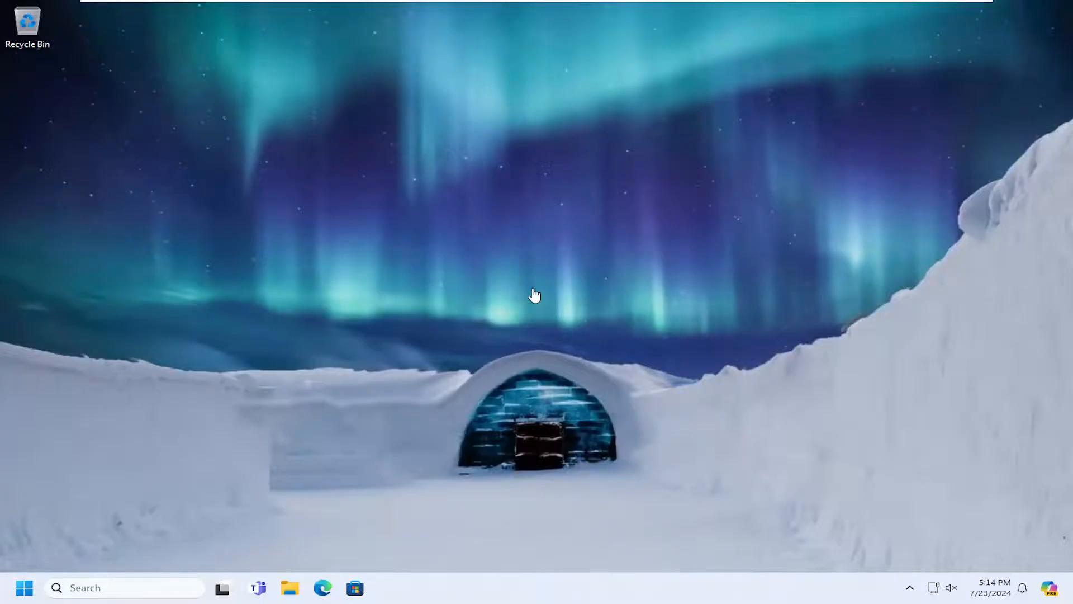
mouse_move(540, 318)
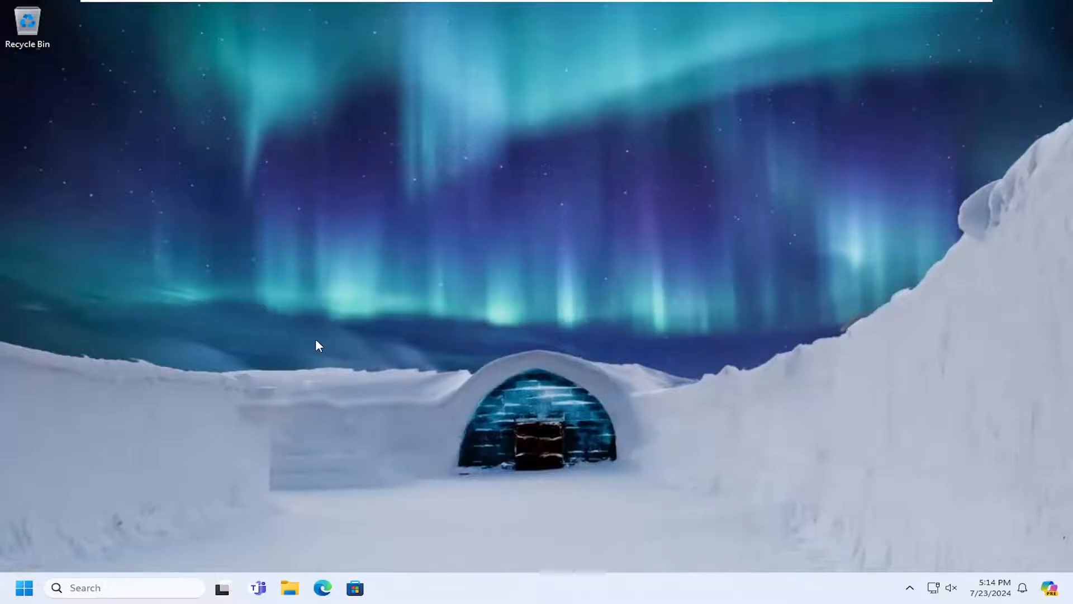
mouse_move(22, 588)
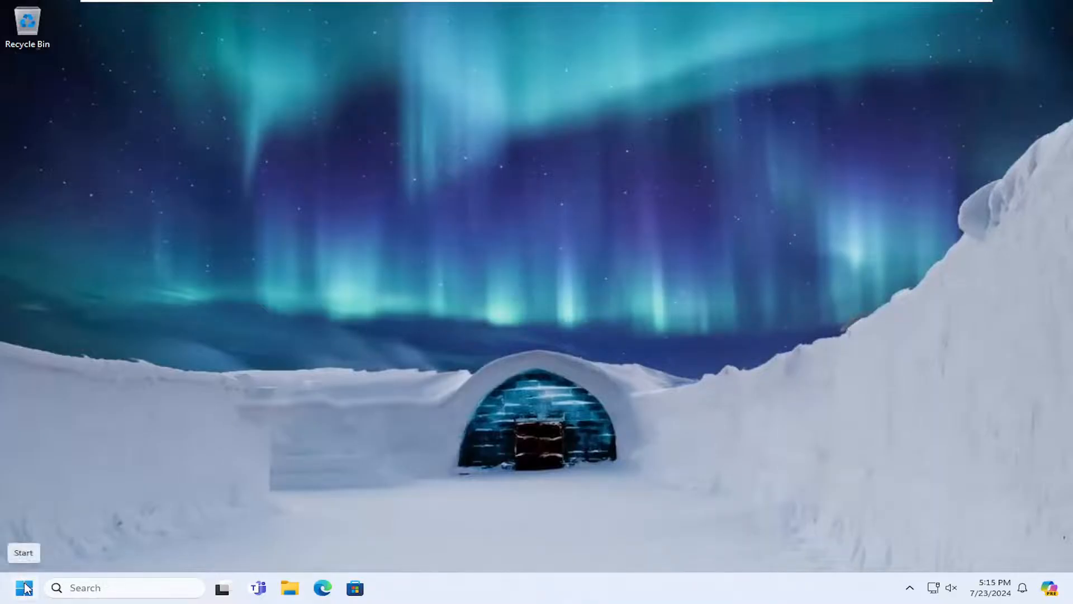
Step: Search 'network reset' from the Start menu to find the Settings page
click(24, 587)
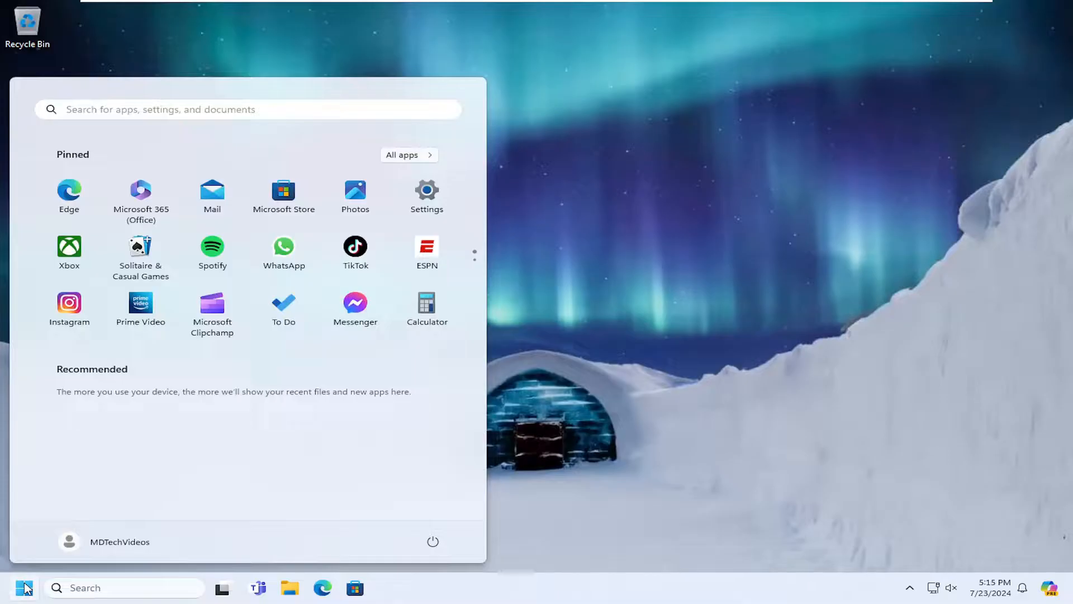
text(netowkr r)
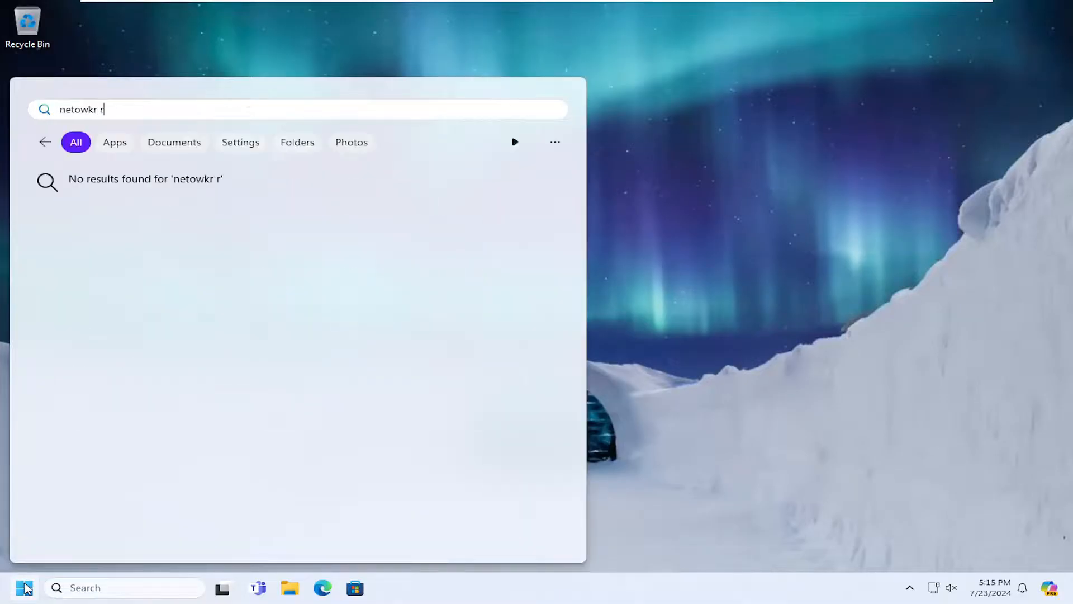
text(network reset)
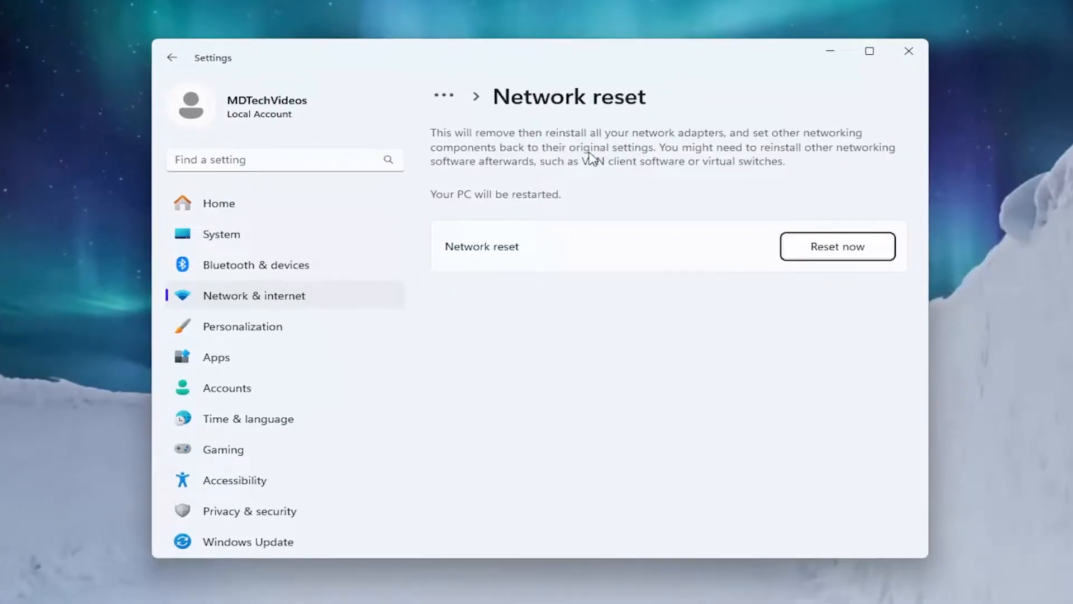
mouse_move(705, 169)
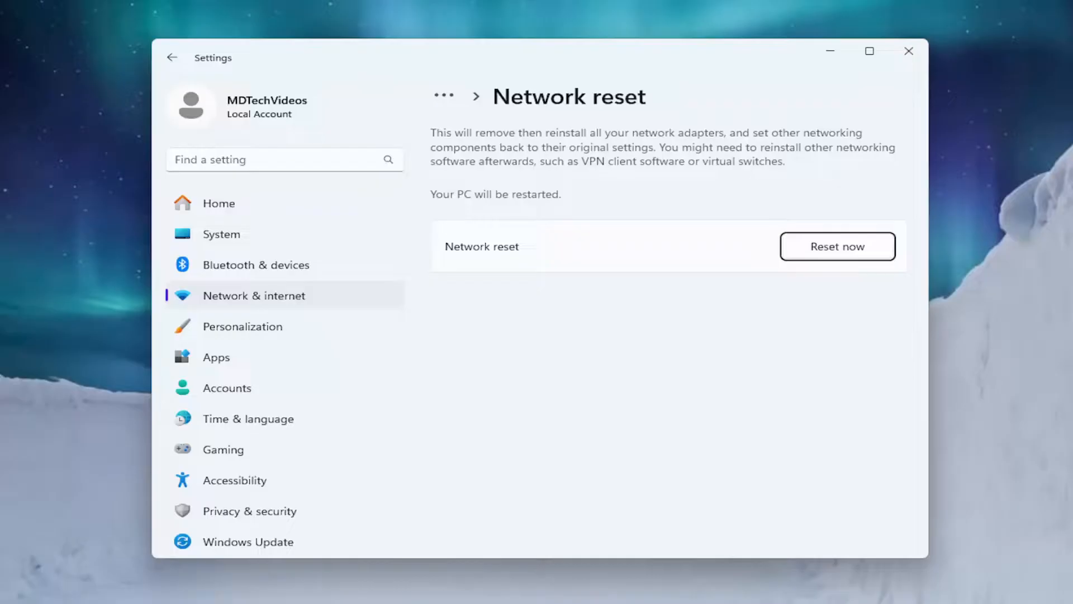
mouse_move(654, 210)
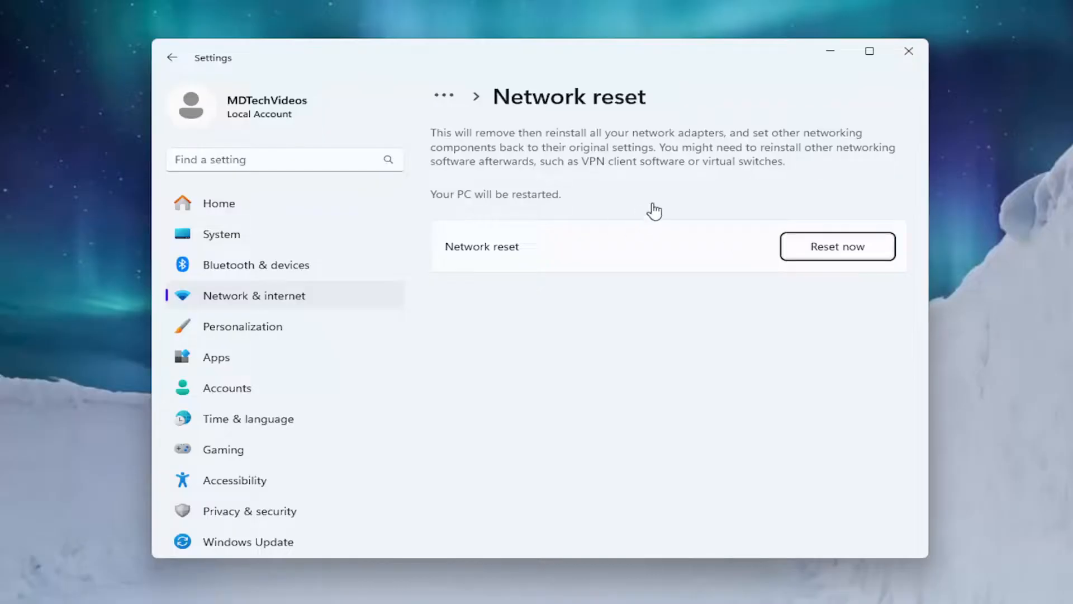
Step: Reset all network settings with Reset now, confirm Yes, and dismiss the sign-out notice
click(837, 246)
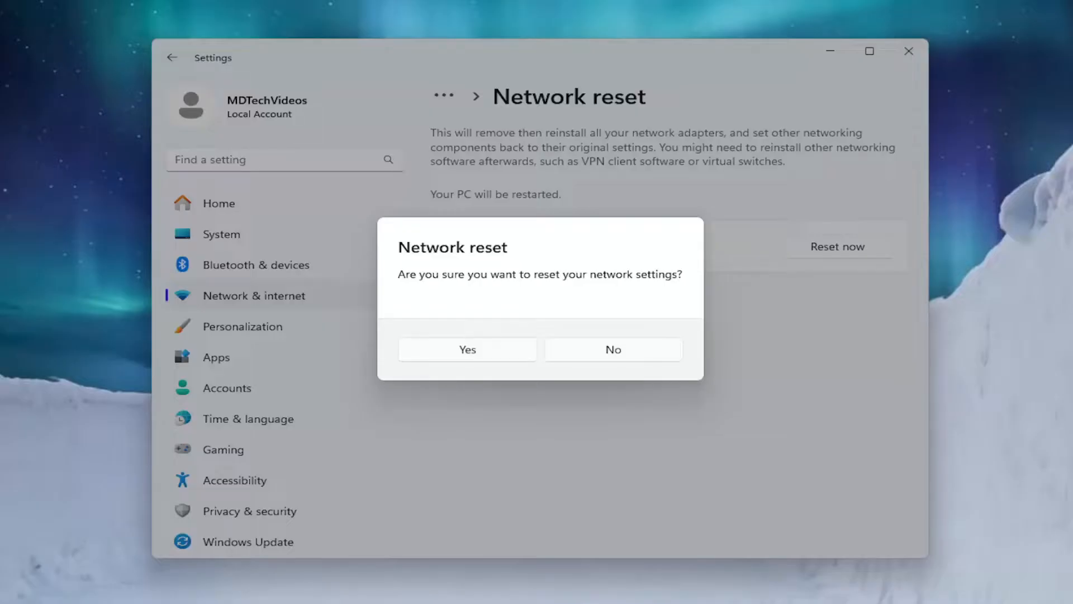
click(613, 348)
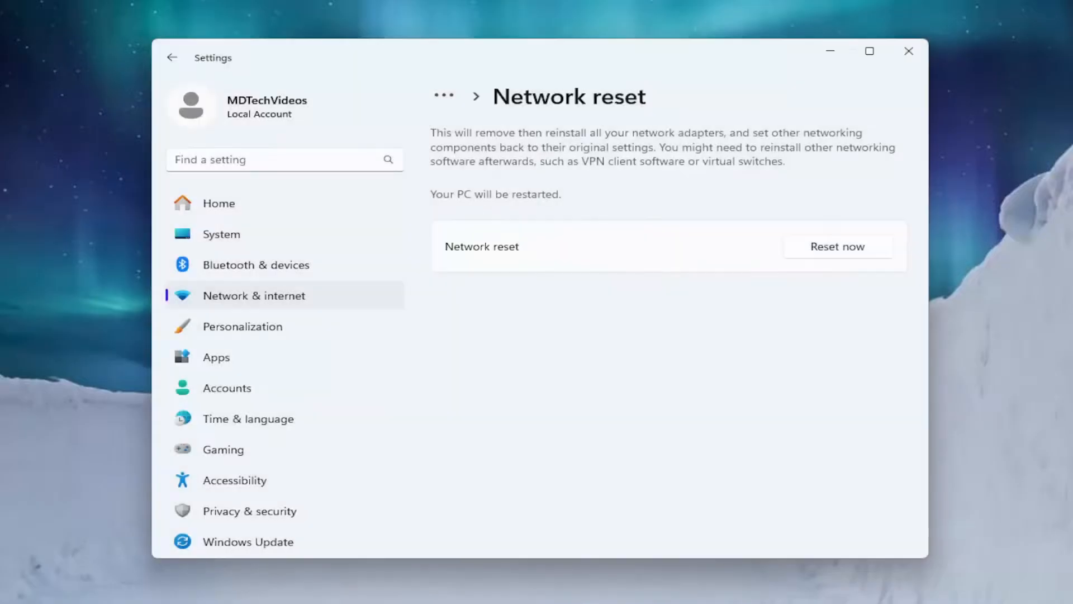
click(838, 246)
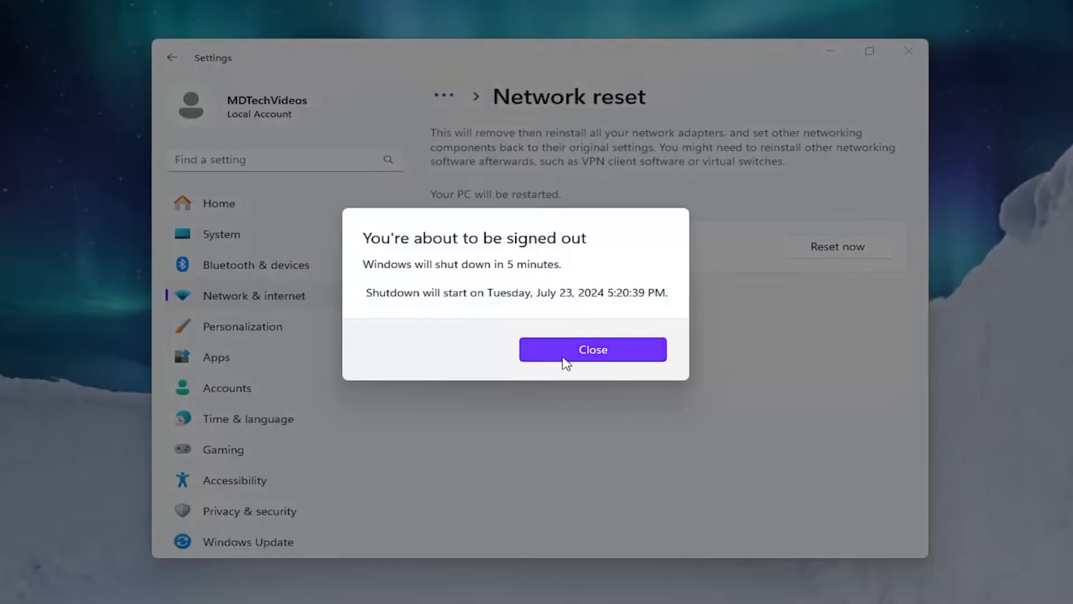
click(592, 349)
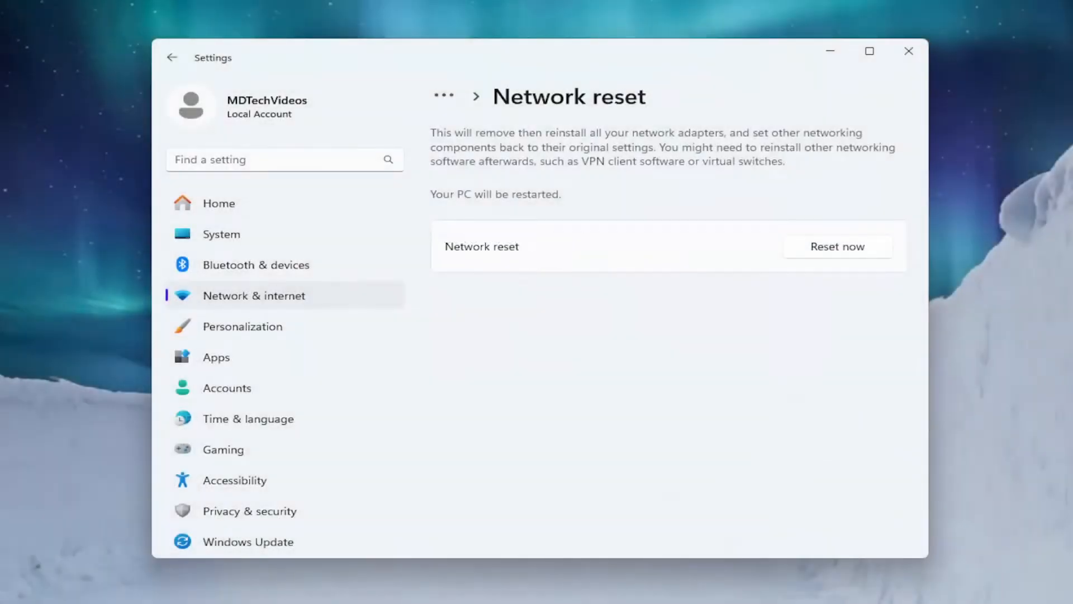
mouse_move(821, 253)
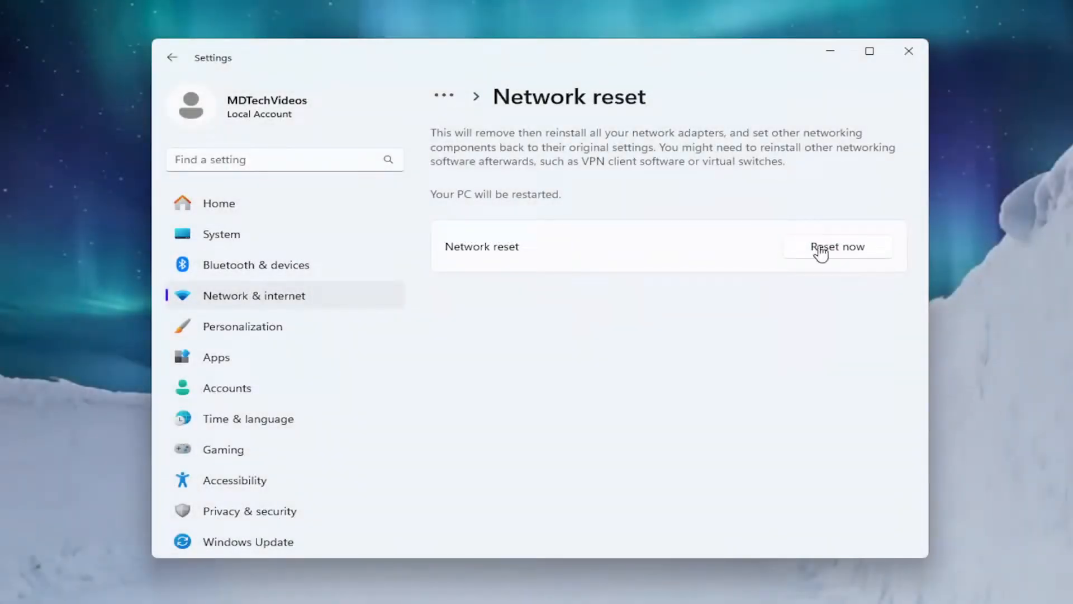
click(837, 247)
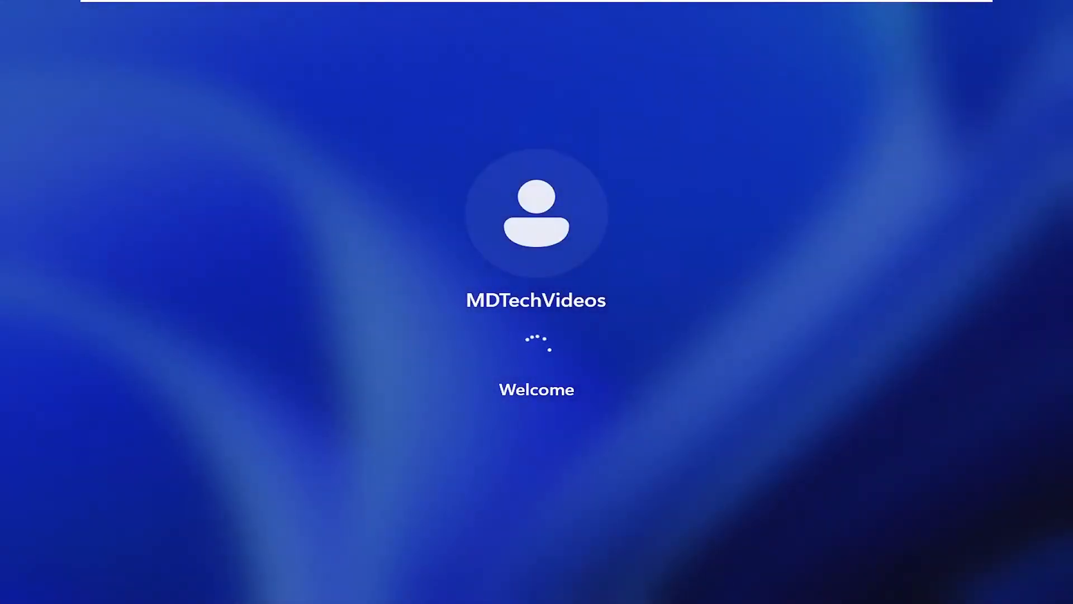